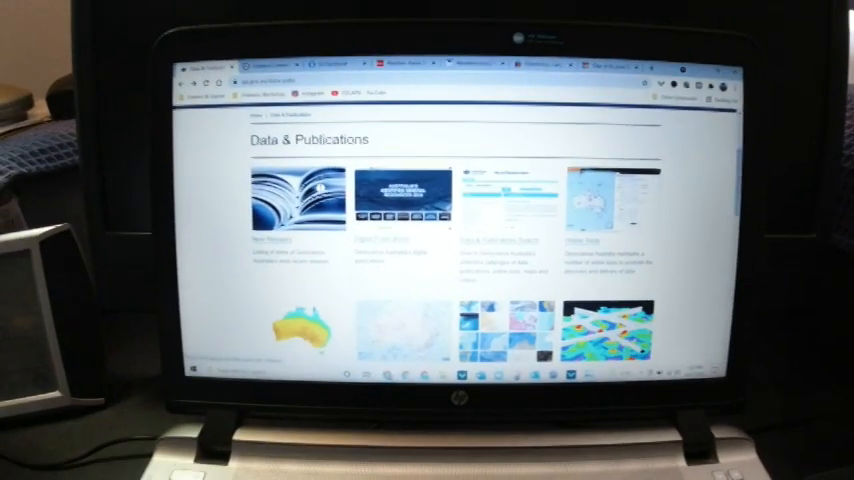
Scroll down the Topographic Maps page past the 1:50,000 and 1:1 million scale map sections.
scroll("up", 3)
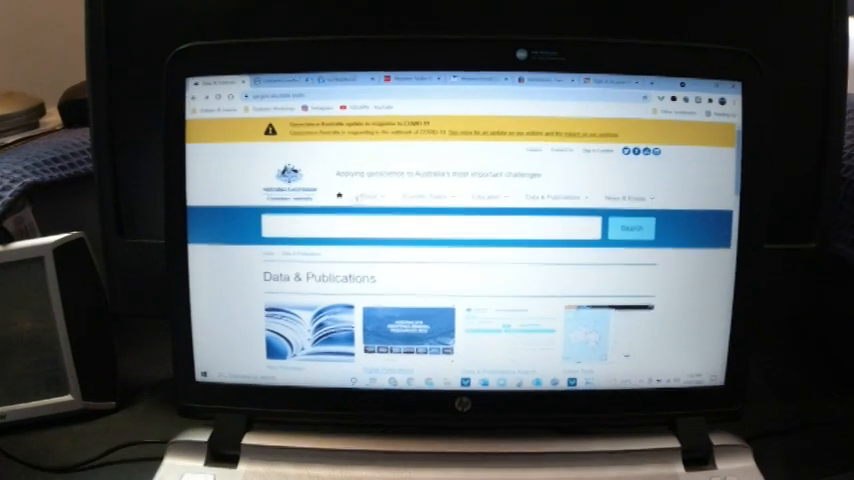
scroll("down", 3)
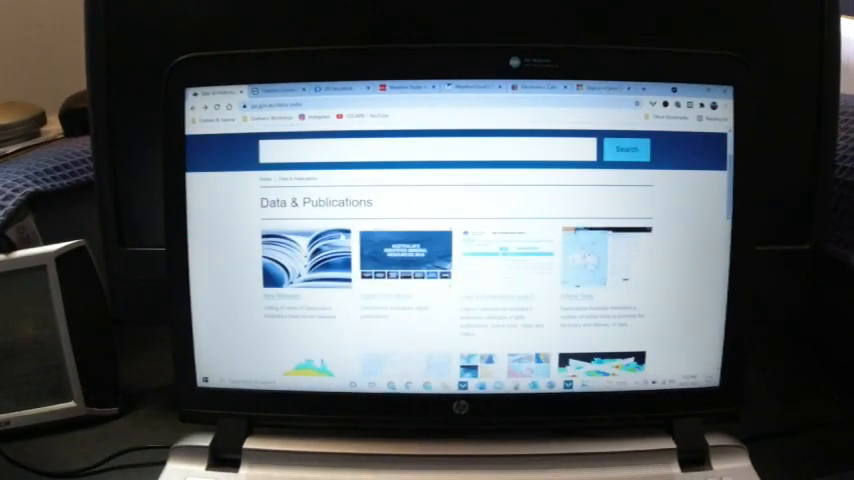
scroll("down", 3)
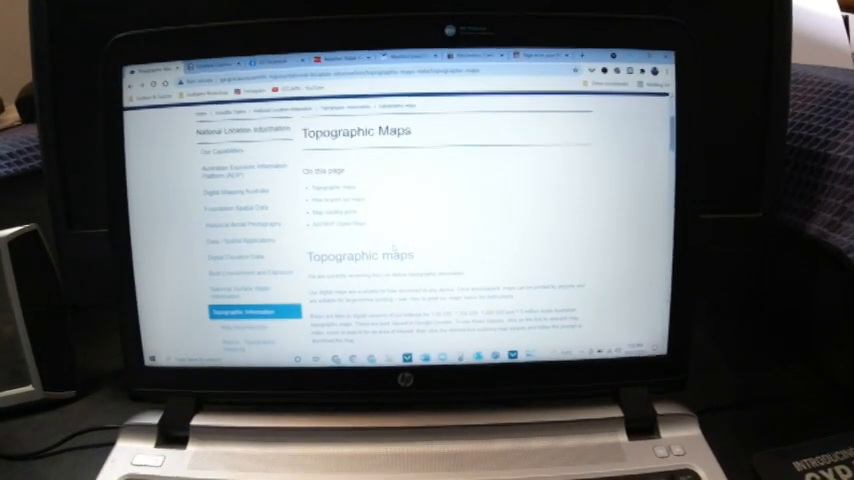
scroll("down", 3)
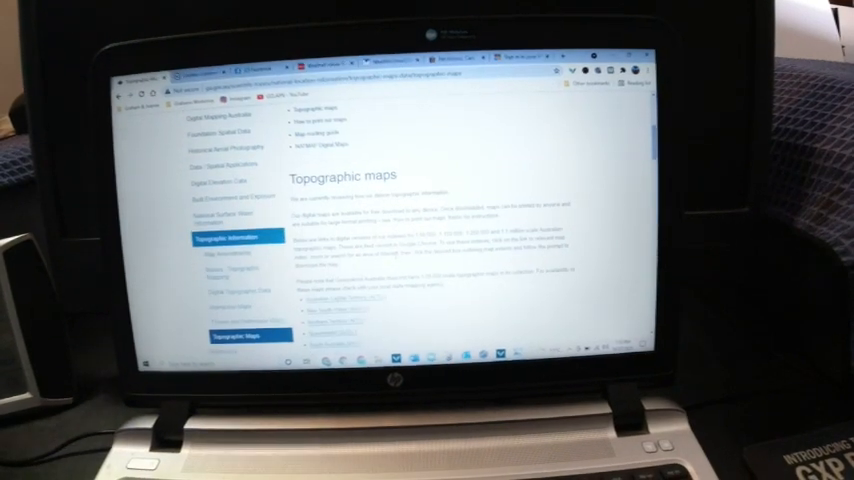
scroll("down", 3)
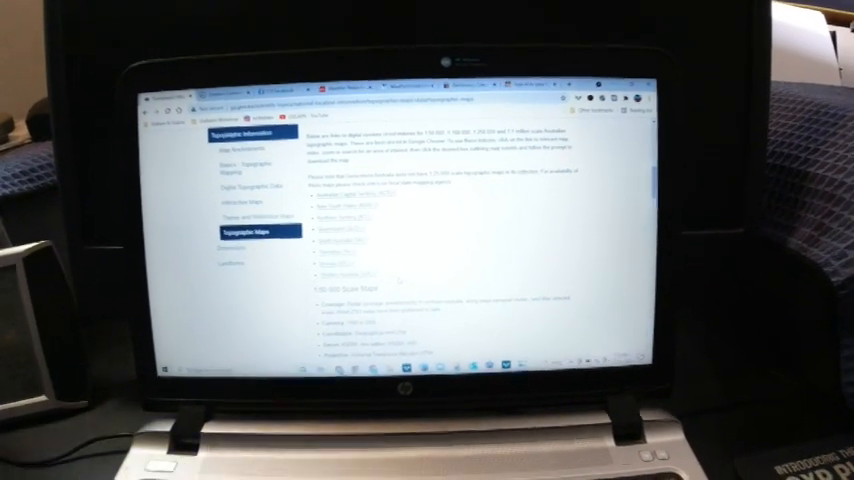
scroll("down", 3)
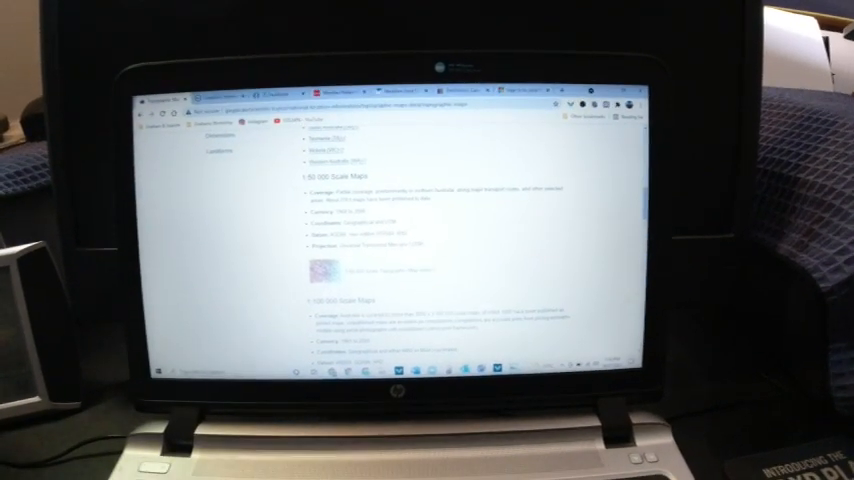
scroll("down", 3)
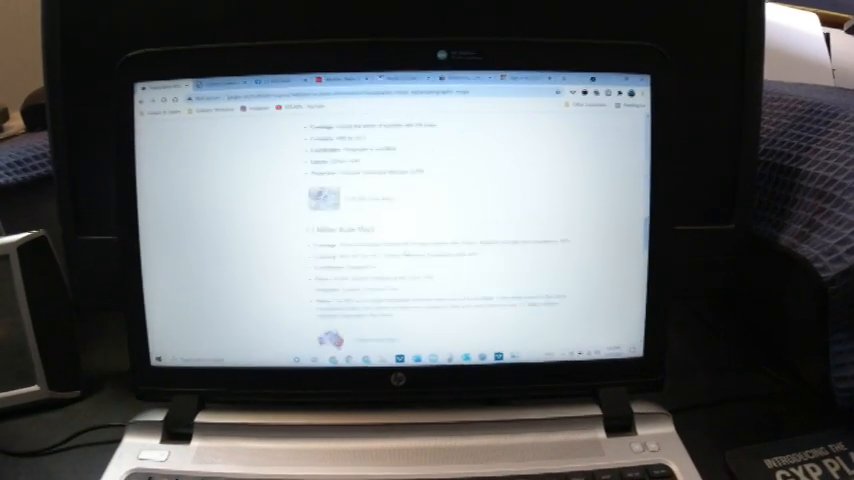
scroll("down", 3)
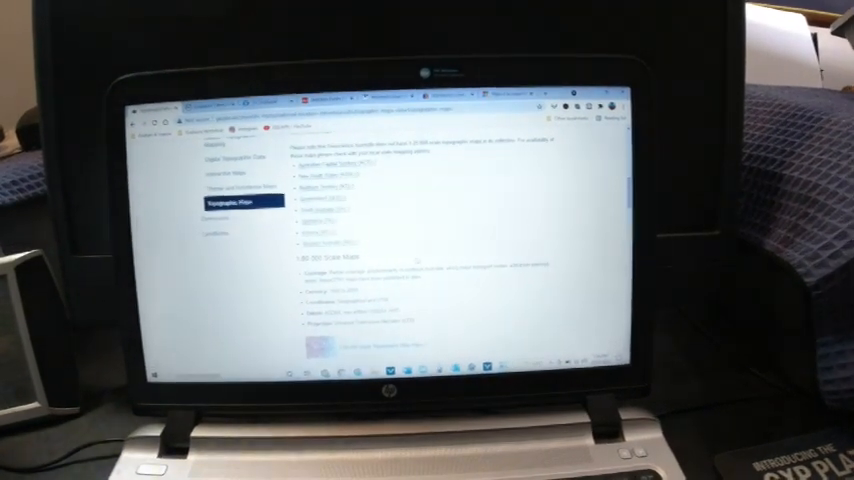
scroll("down", 3)
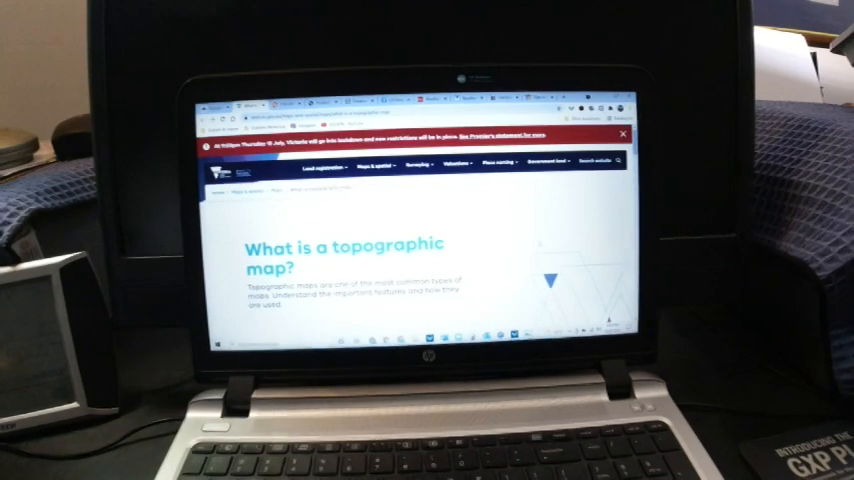
Scroll the 'What is a topographic map?' page down to its On this page contents list.
scroll("down", 3)
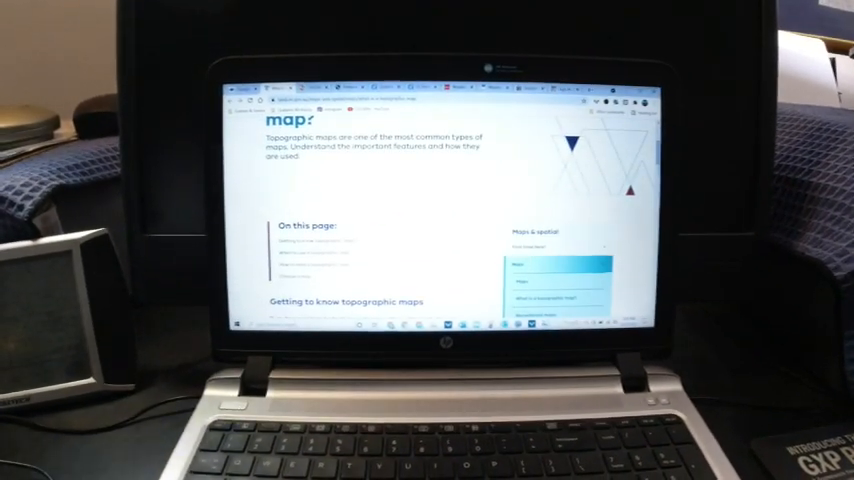
scroll("down", 3)
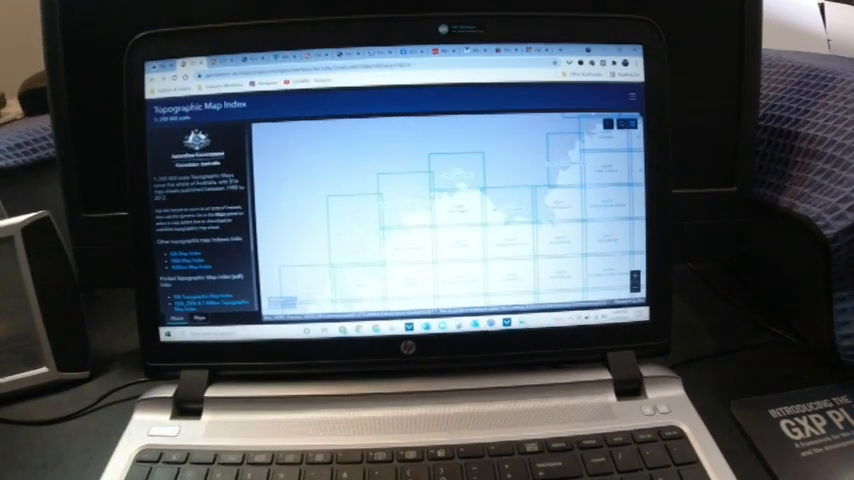
Select a sheet on the Topographic Map Index grid.
left_click(468, 200)
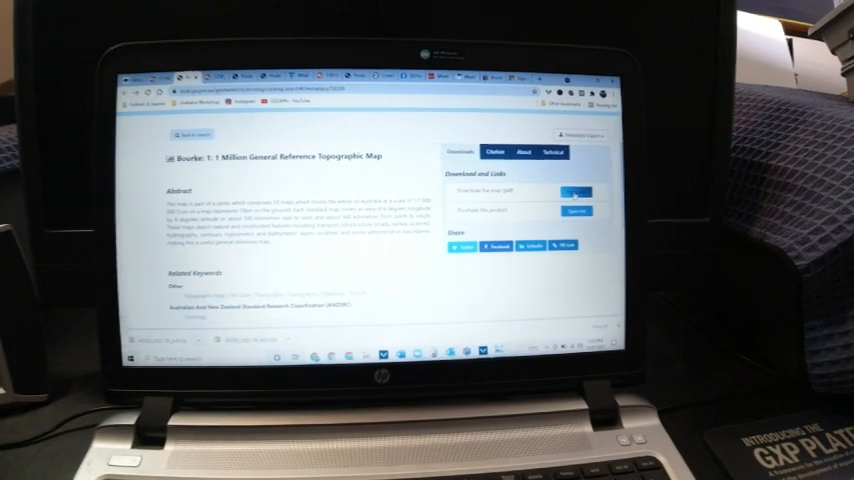
Download the Bourke 1:1 Million topographic map PDF from Download and Links.
left_click(578, 191)
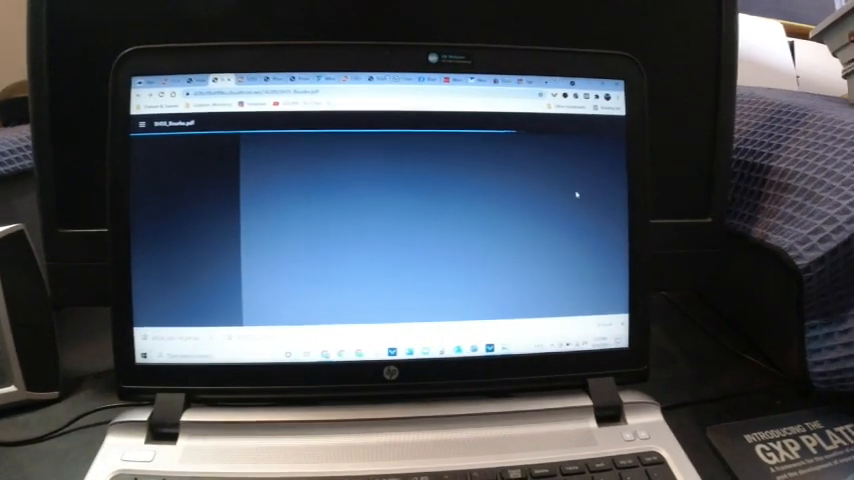